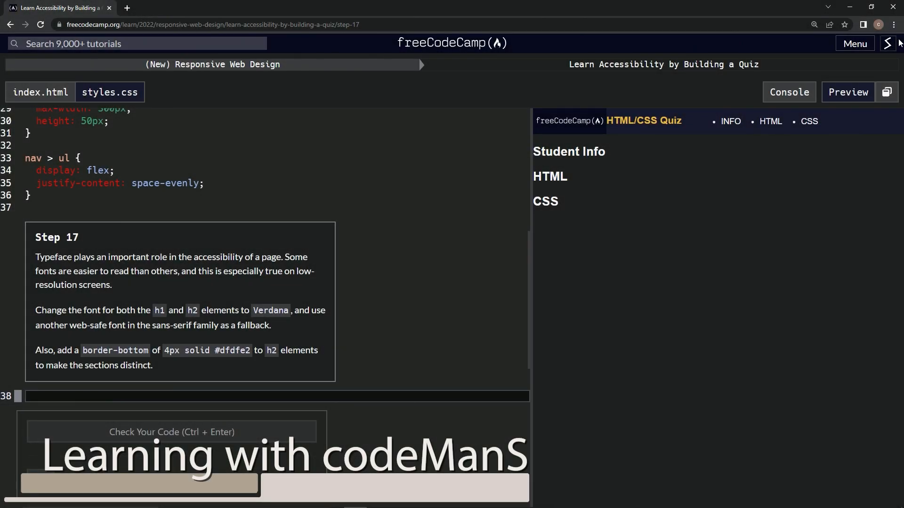
pyautogui.moveTo(447, 56)
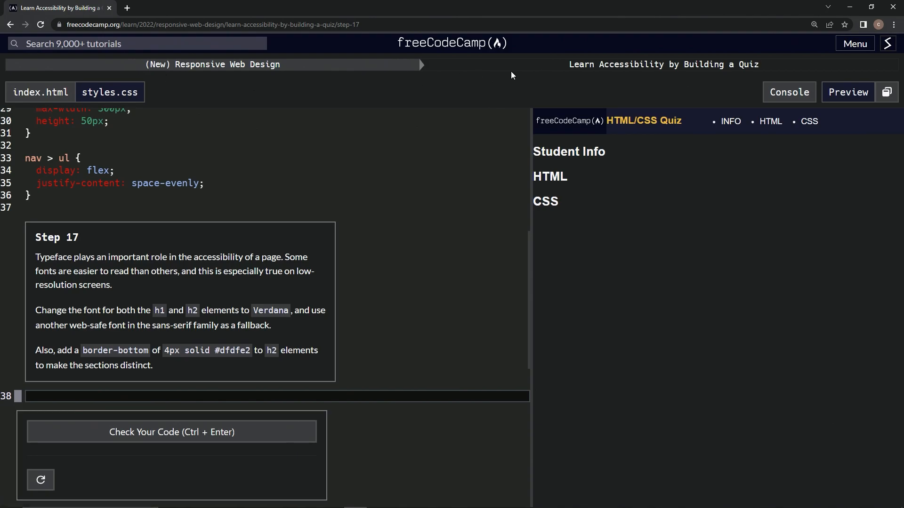
pyautogui.moveTo(253, 154)
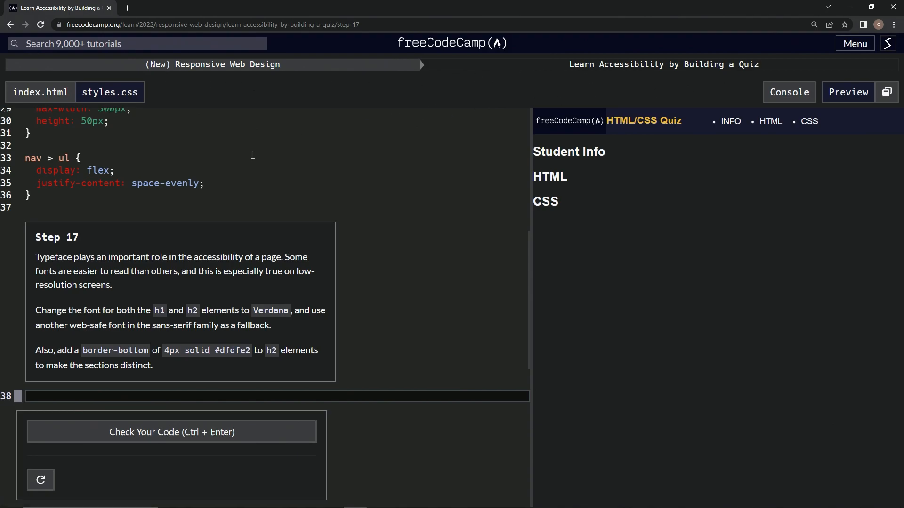
pyautogui.moveTo(67, 242)
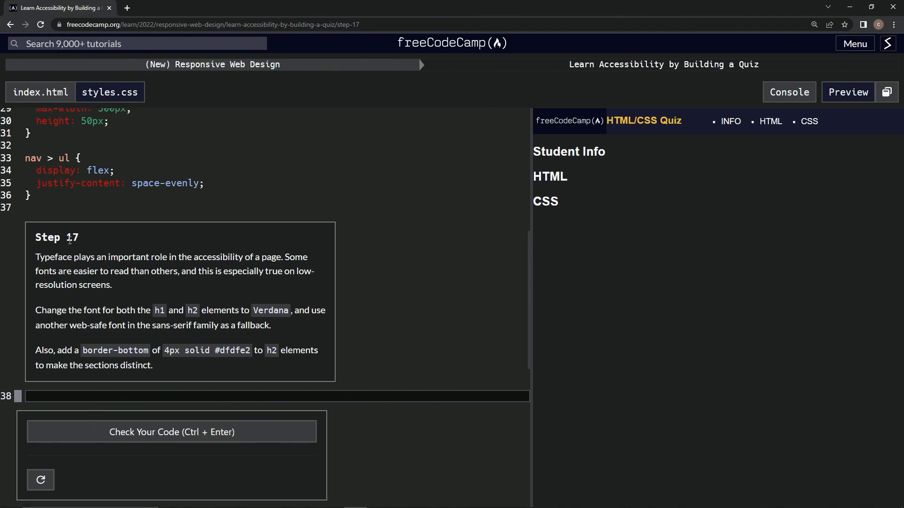
pyautogui.moveTo(126, 265)
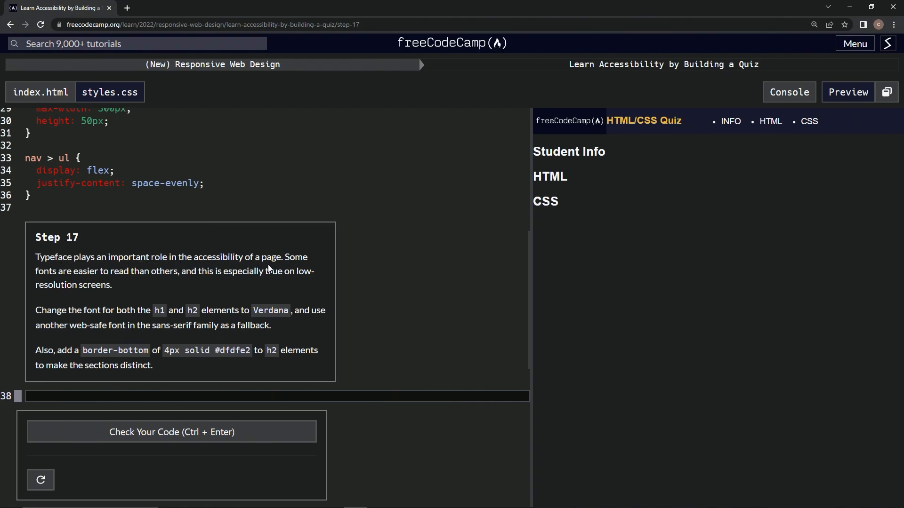
pyautogui.moveTo(153, 284)
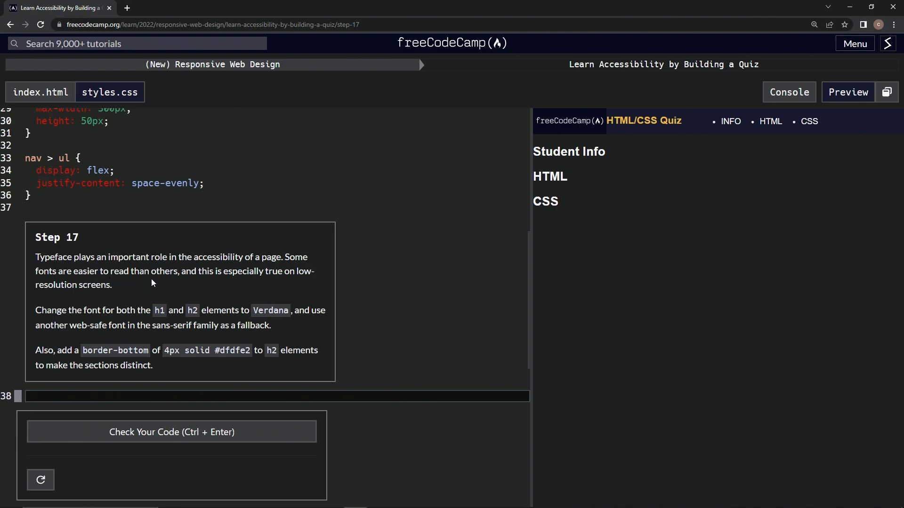
pyautogui.moveTo(248, 290)
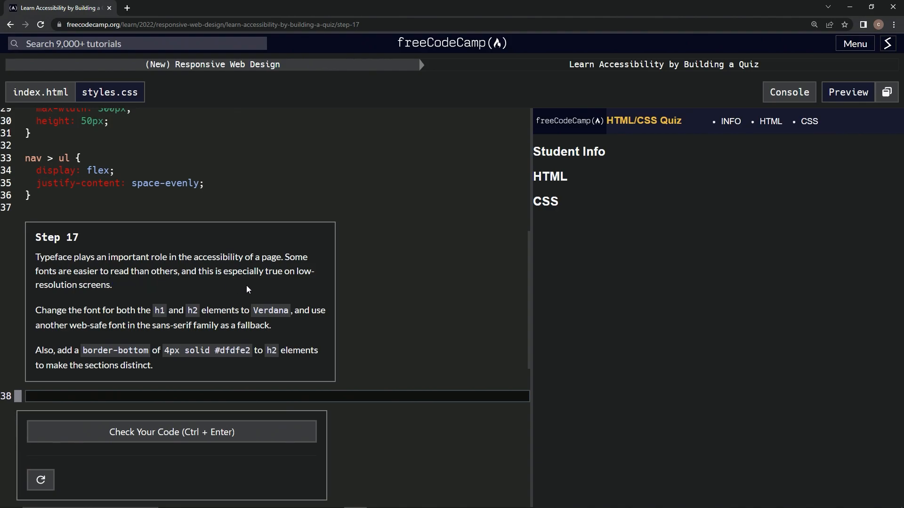
pyautogui.moveTo(96, 295)
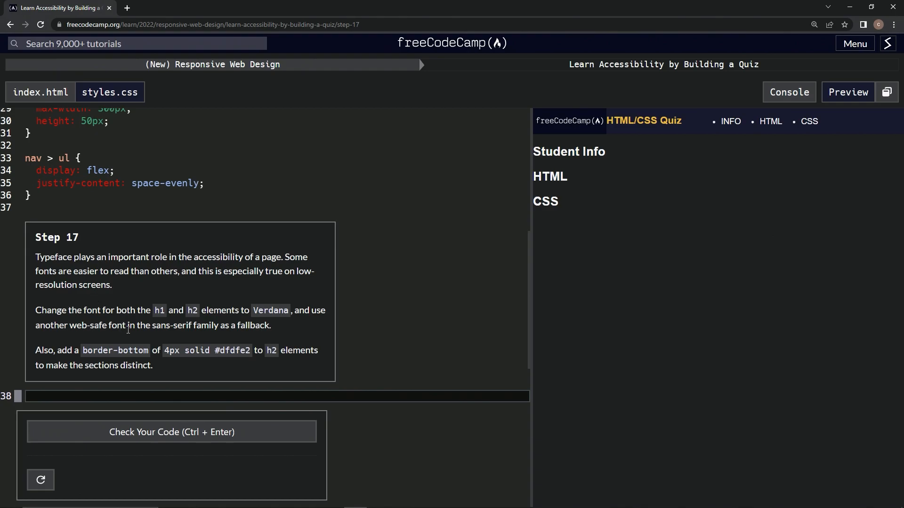
pyautogui.moveTo(224, 324)
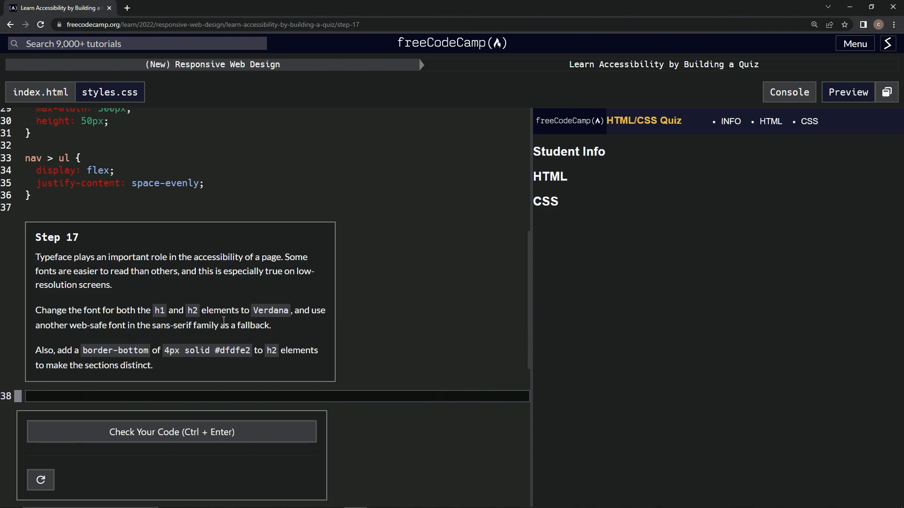
pyautogui.moveTo(327, 325)
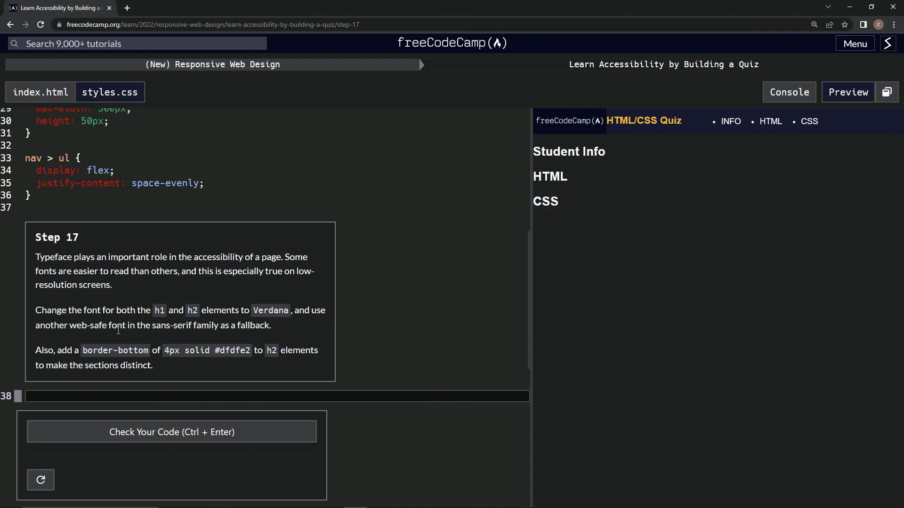
pyautogui.moveTo(226, 337)
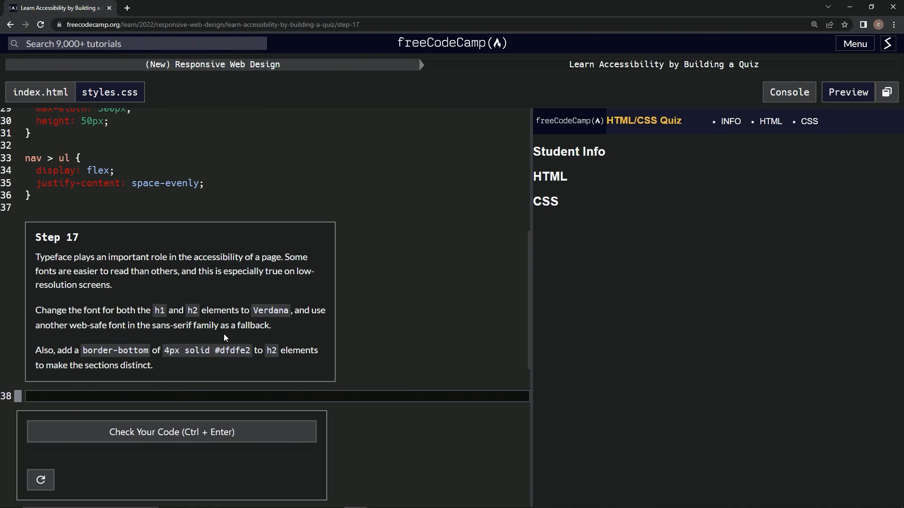
pyautogui.moveTo(42, 356)
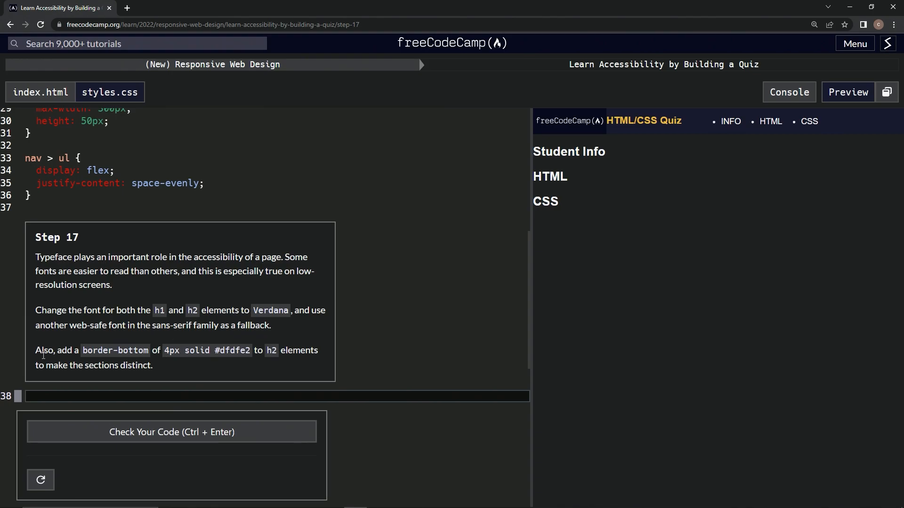
pyautogui.moveTo(135, 354)
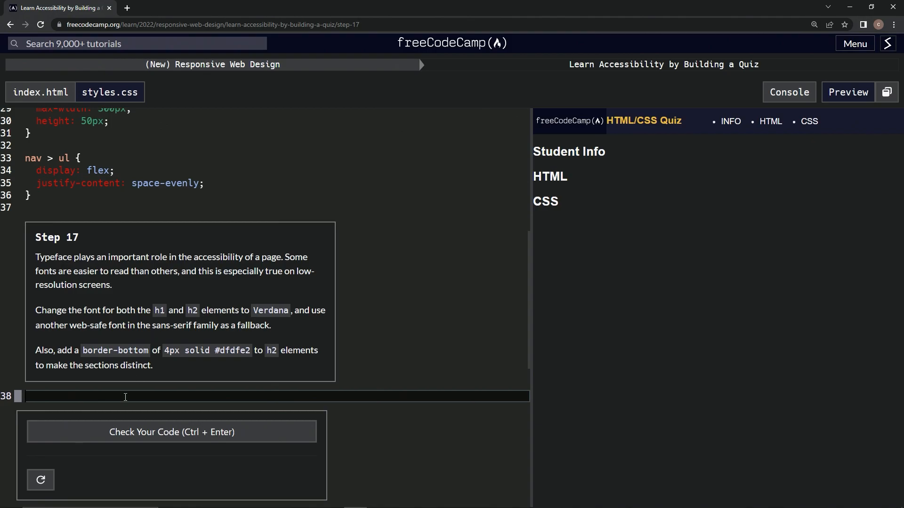
# Write the h1,h2 rule with font-family: Verdana, sans-serif; in styles.css.
pyautogui.write('h1')
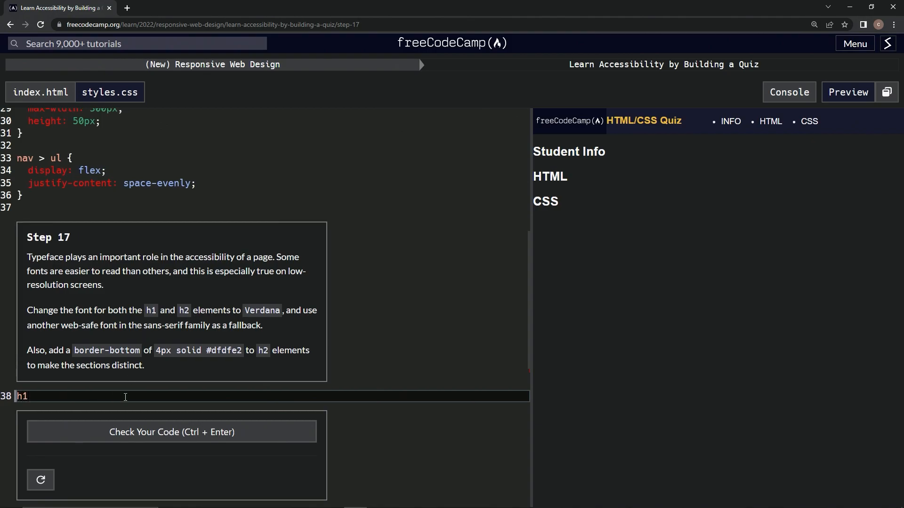
pyautogui.write(',h2')
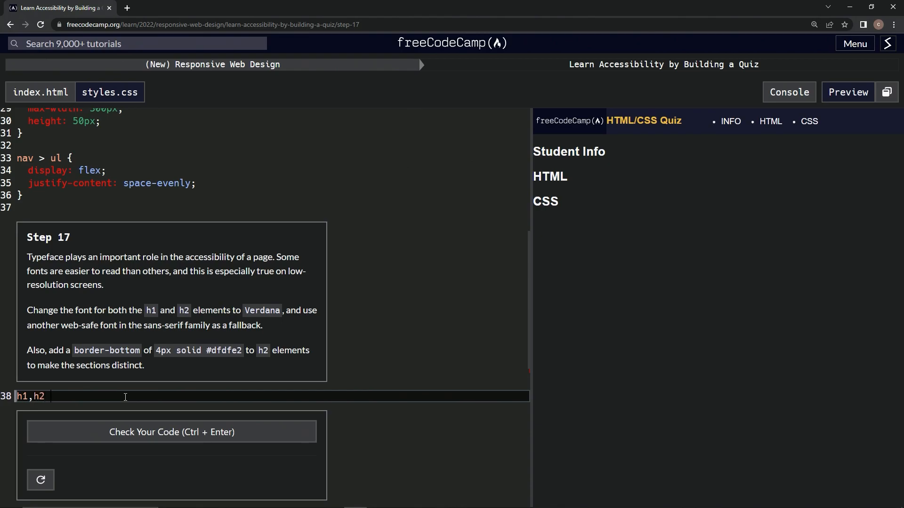
pyautogui.write('{ fo')
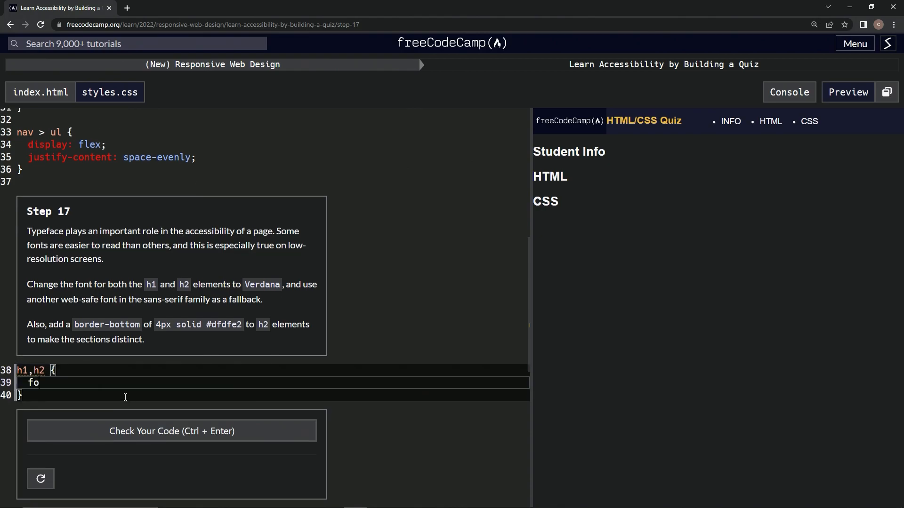
pyautogui.write('nt')
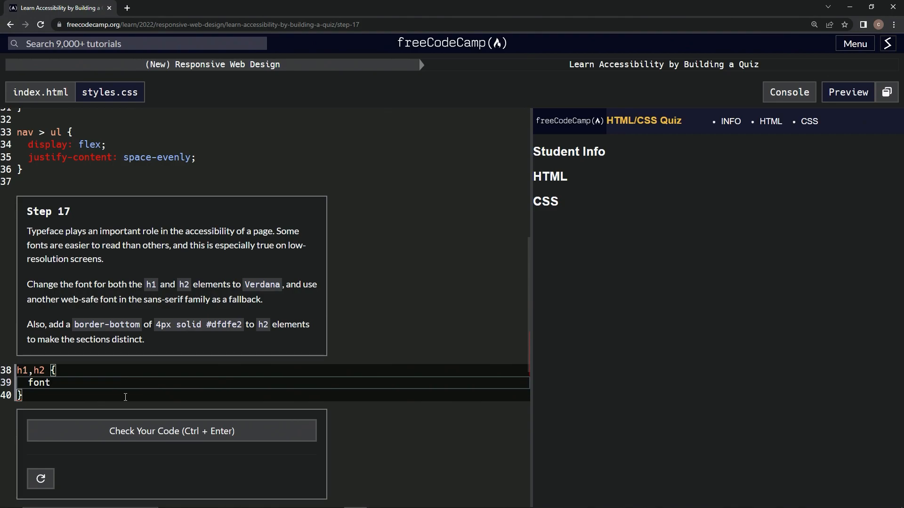
pyautogui.write('-')
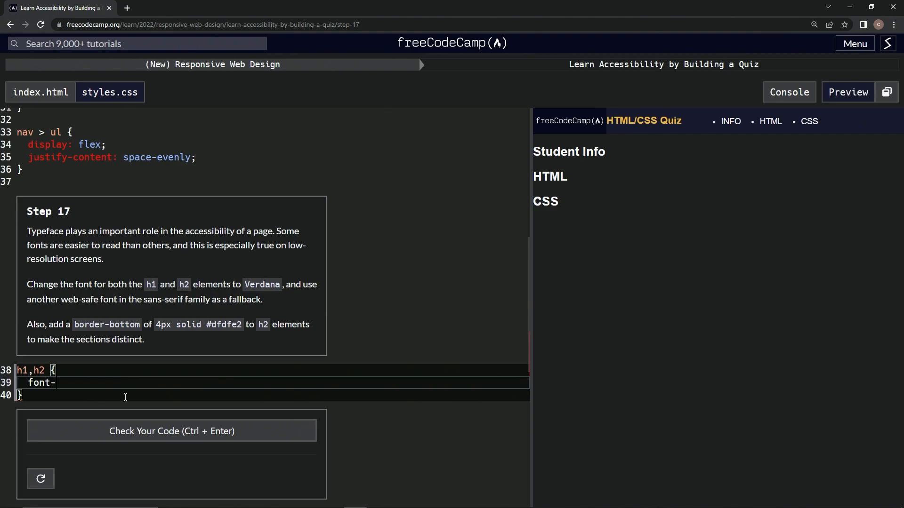
pyautogui.write('family')
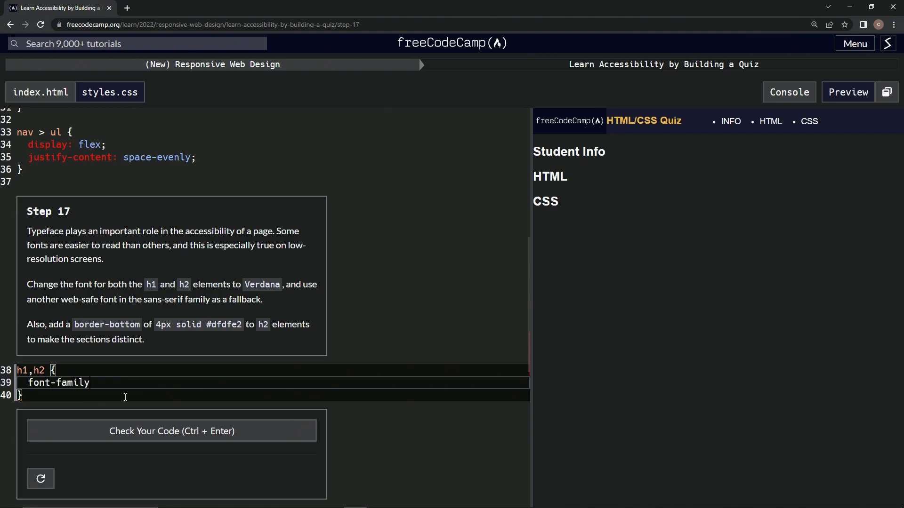
pyautogui.write(':')
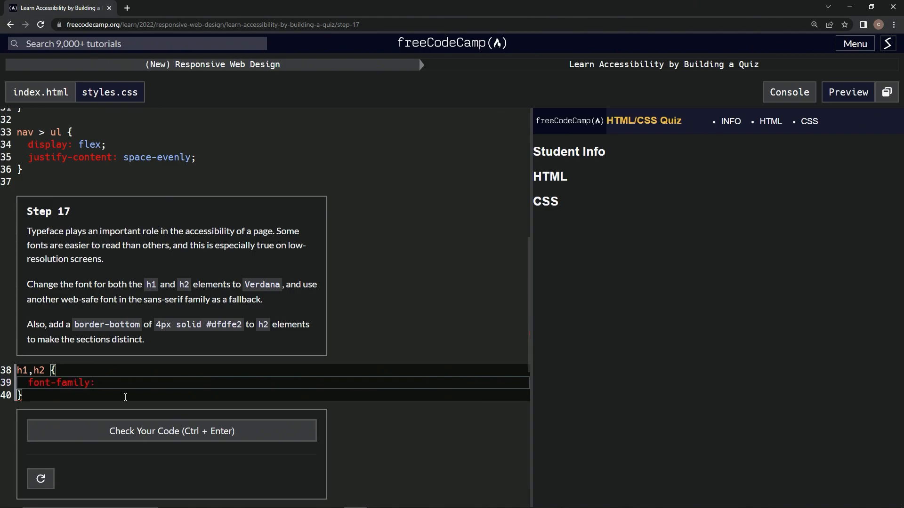
pyautogui.write('Verda')
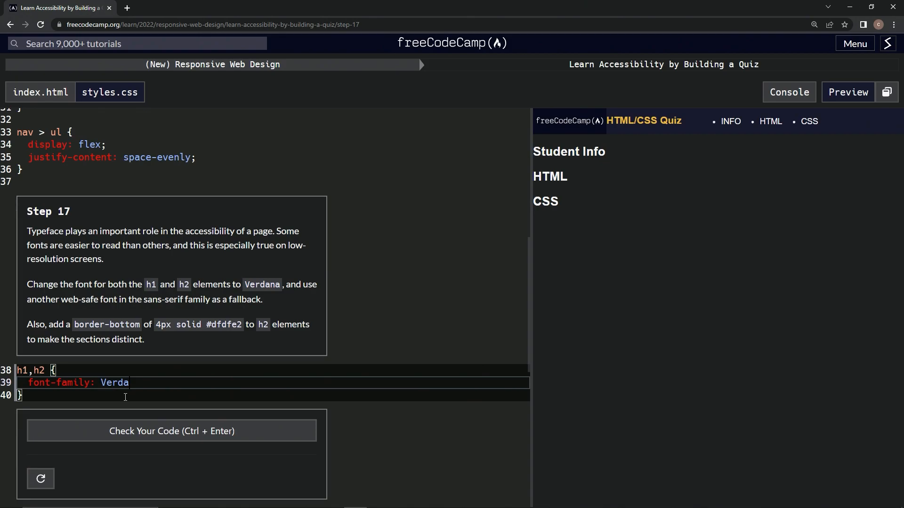
pyautogui.write('na,')
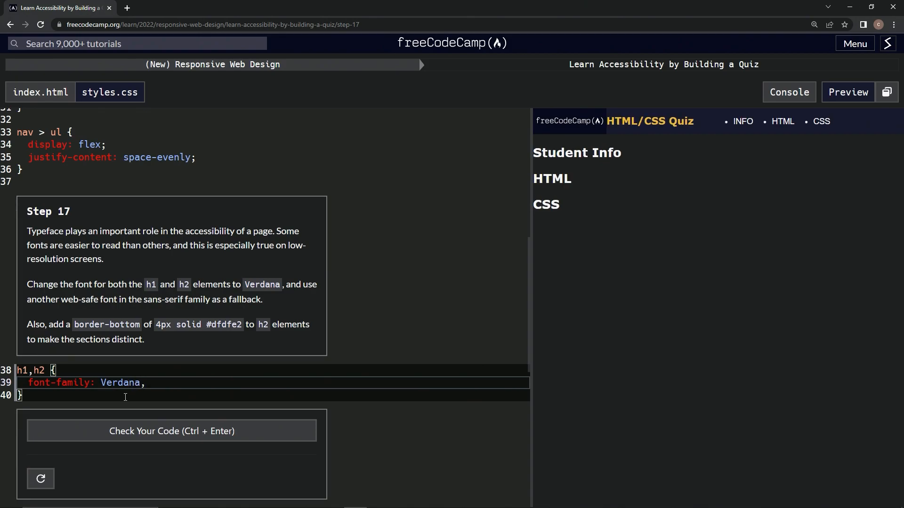
pyautogui.write('sans')
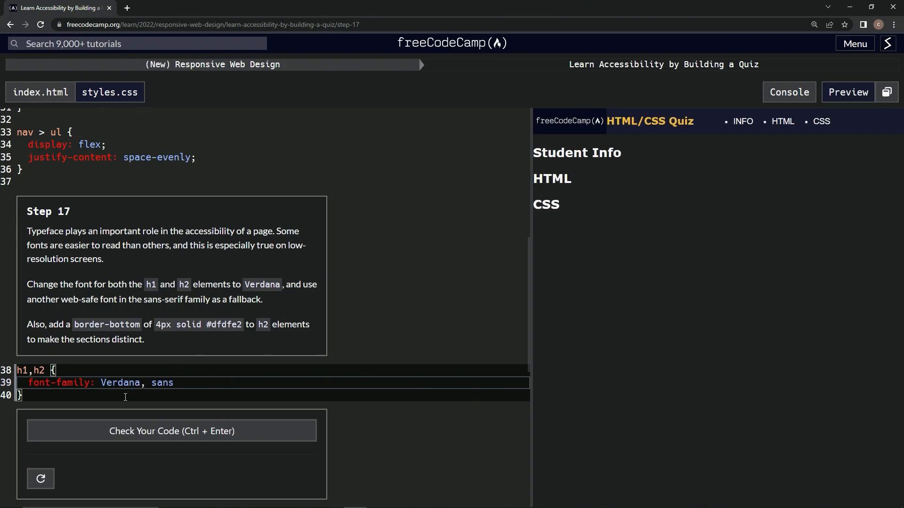
pyautogui.write('-serif')
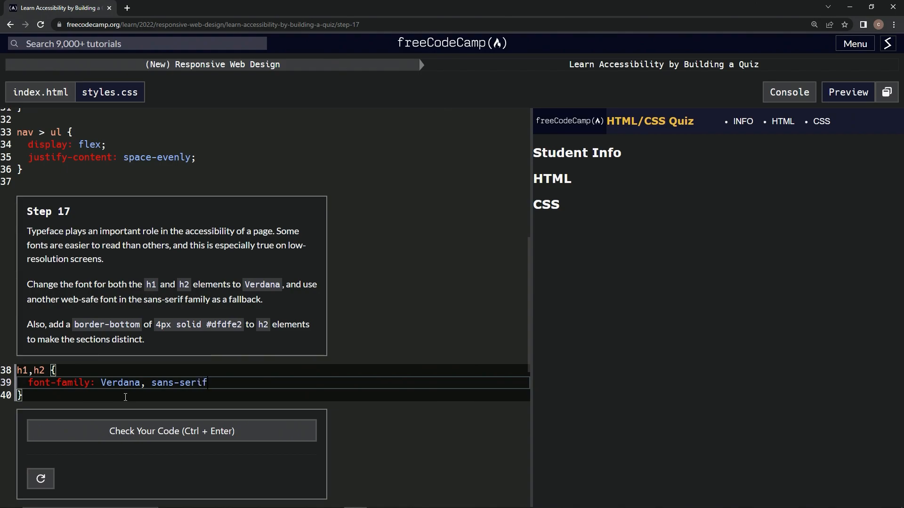
pyautogui.write(';')
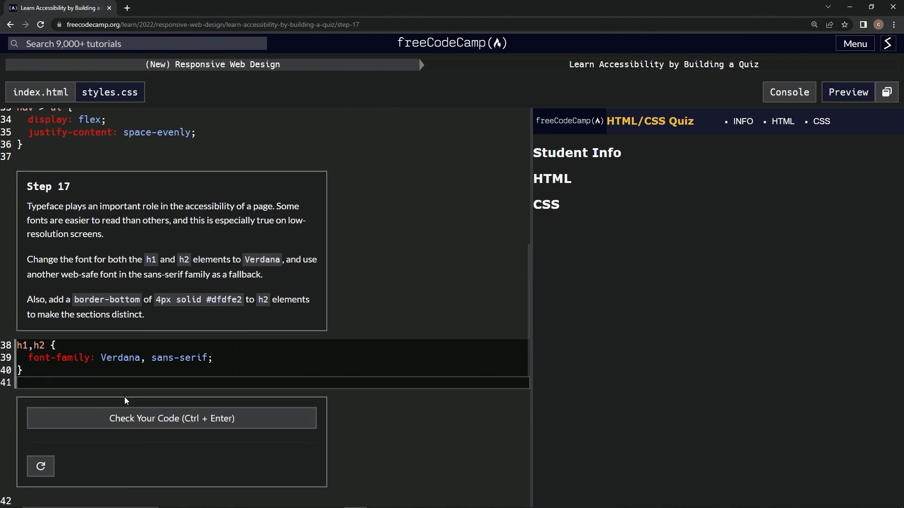
# Start an h2 { } block and write the border-bottom property name.
pyautogui.write('h2')
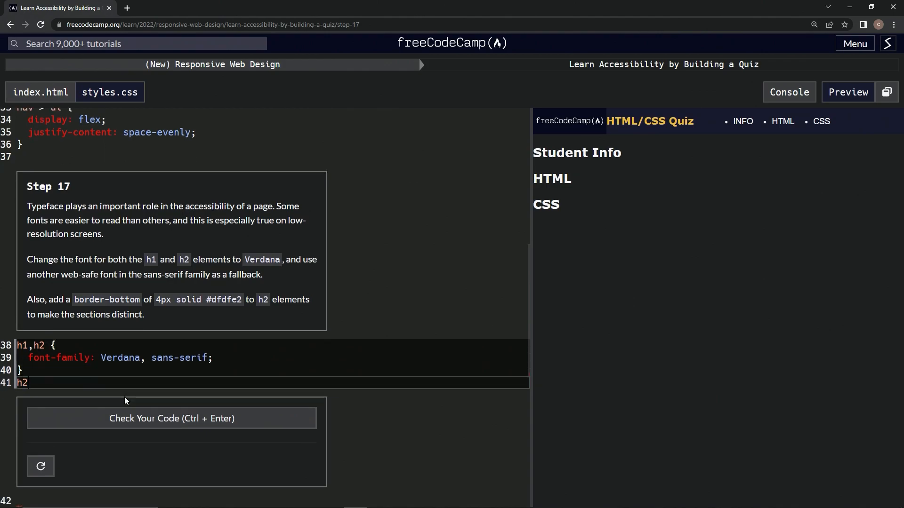
pyautogui.write('{}')
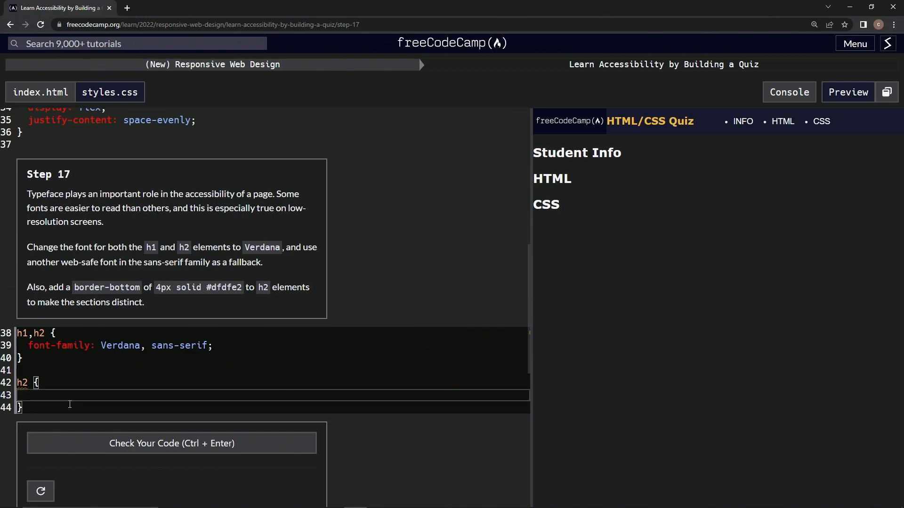
pyautogui.write('bo')
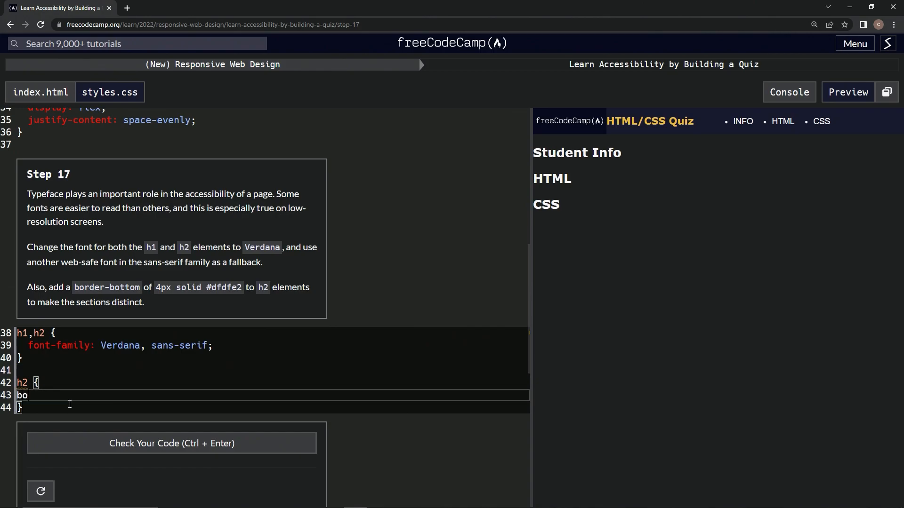
pyautogui.press('Backspace')
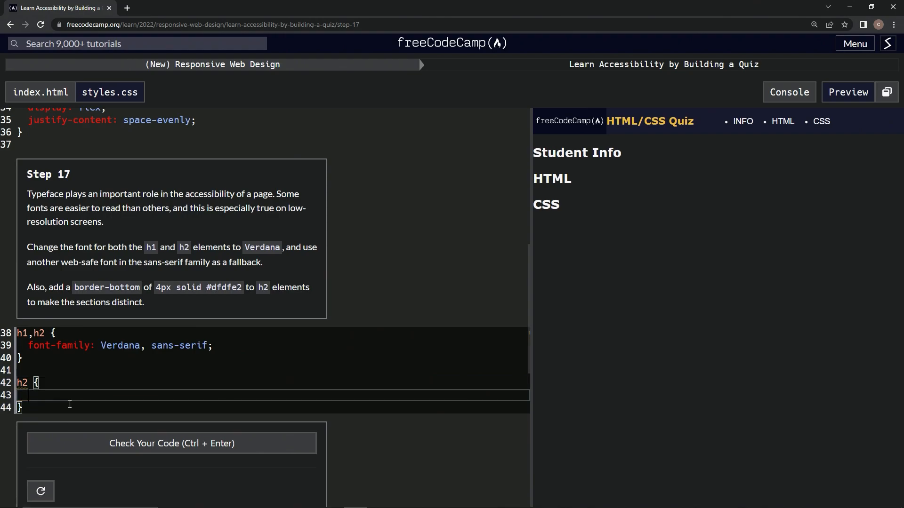
pyautogui.write('border')
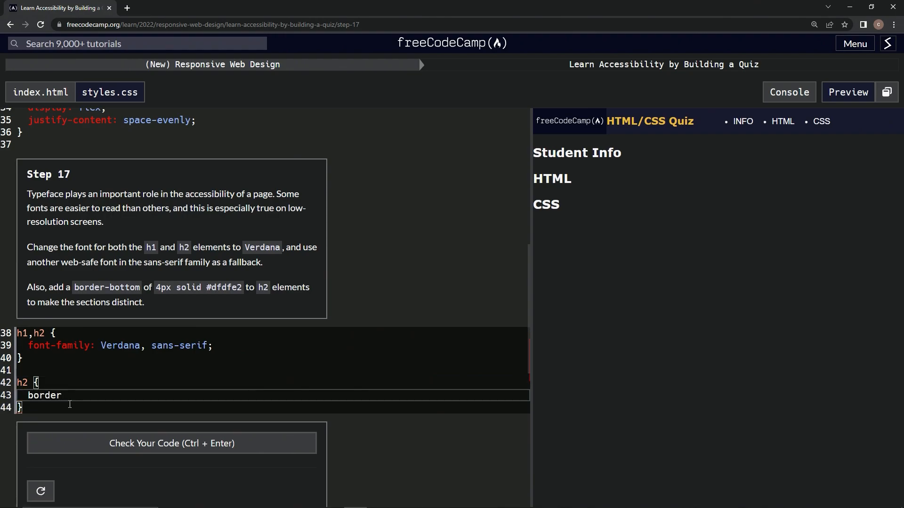
pyautogui.write('-bottom')
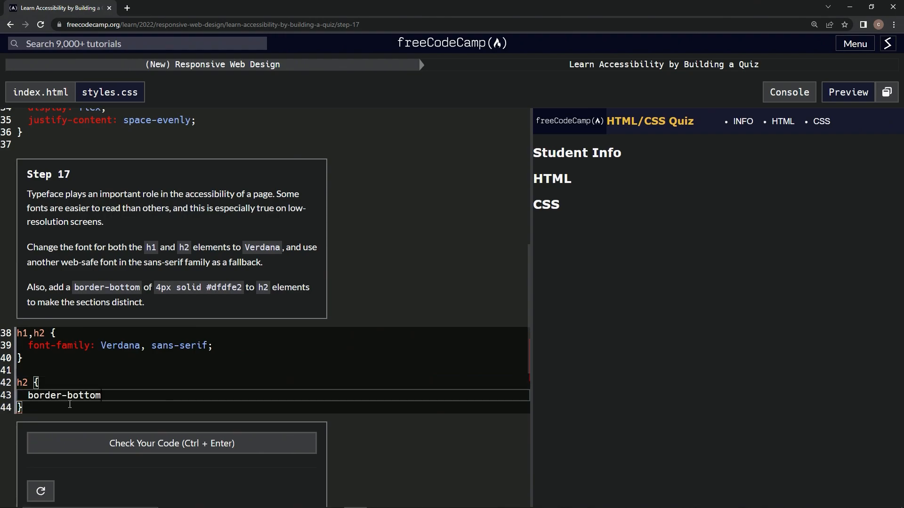
pyautogui.write(':')
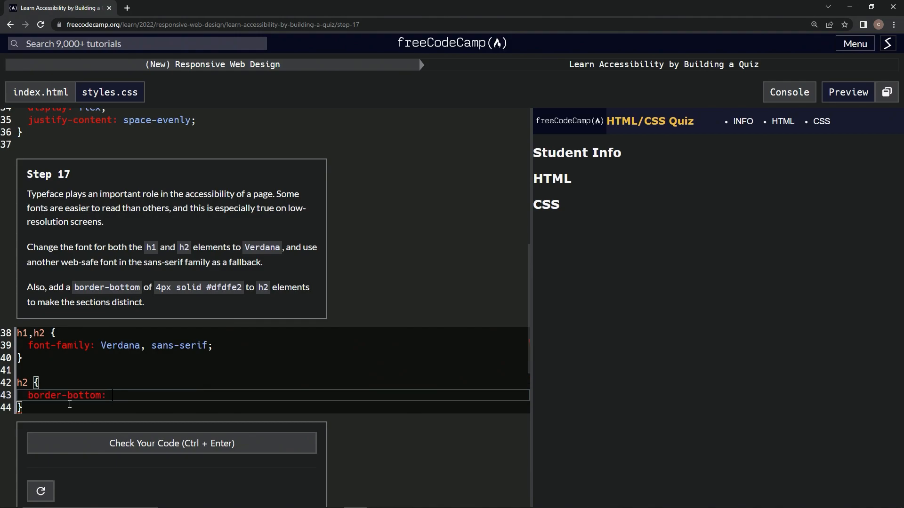
# Give the h2 border-bottom the value 4px solid #dfdfe2.
pyautogui.write('4px sol')
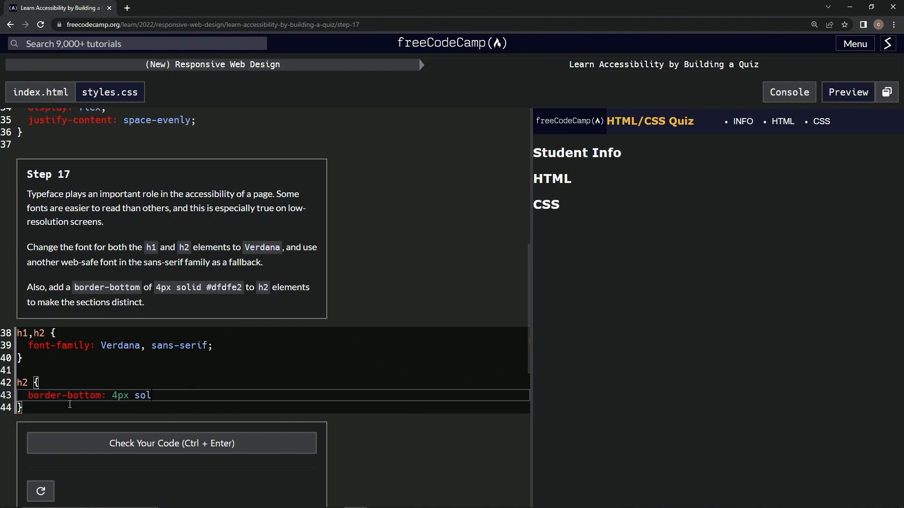
pyautogui.write('id')
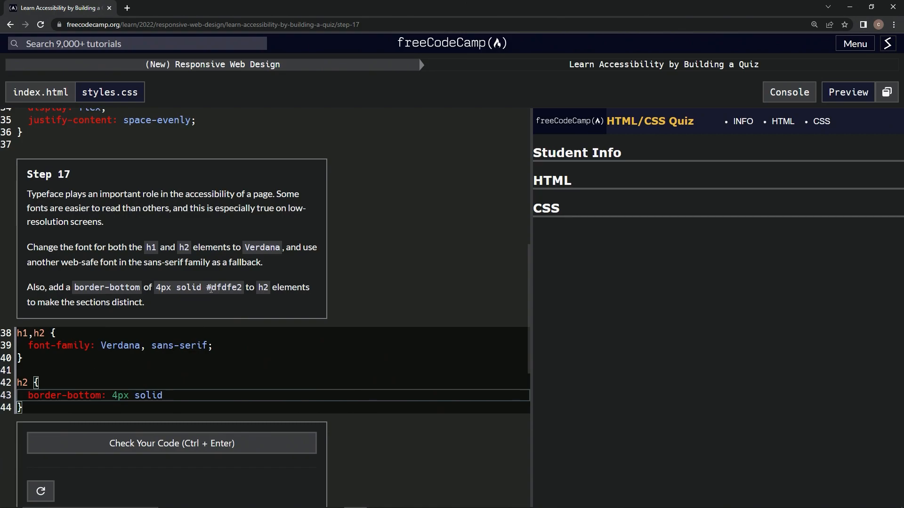
pyautogui.doubleClick(224, 287)
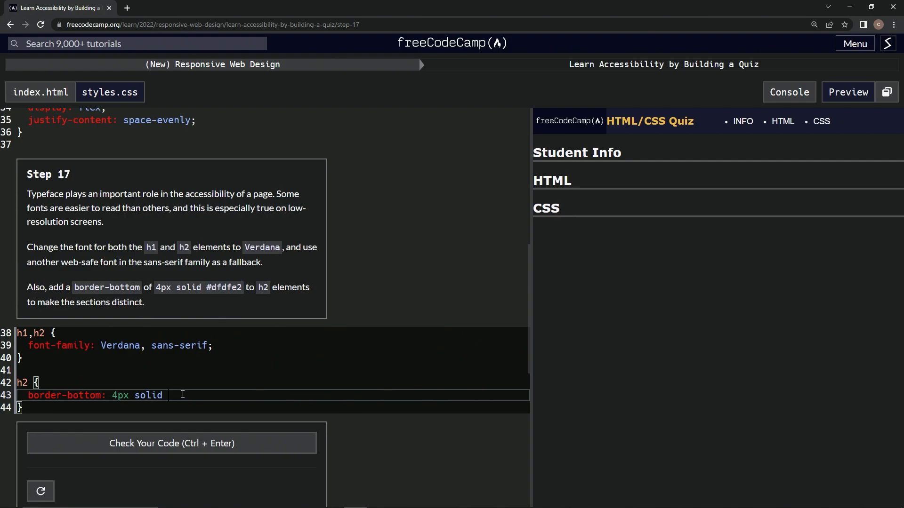
pyautogui.write('#dfdfe2;')
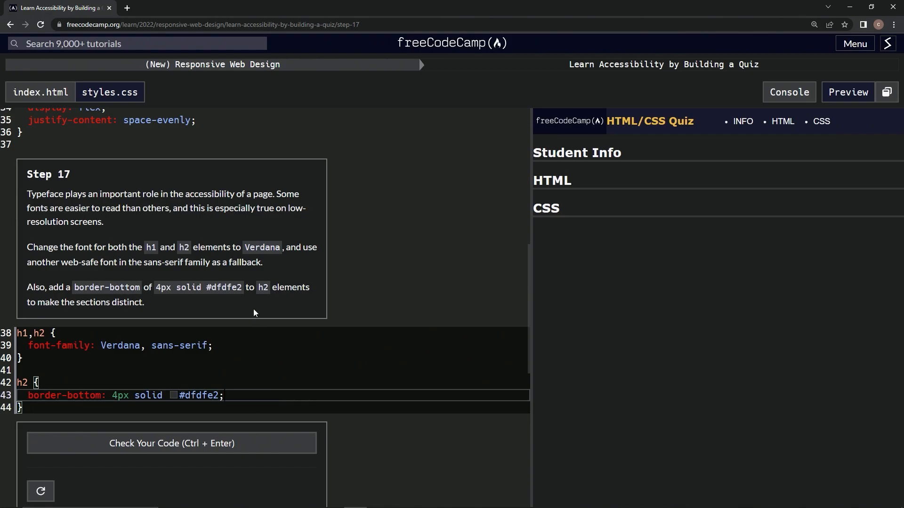
pyautogui.moveTo(239, 299)
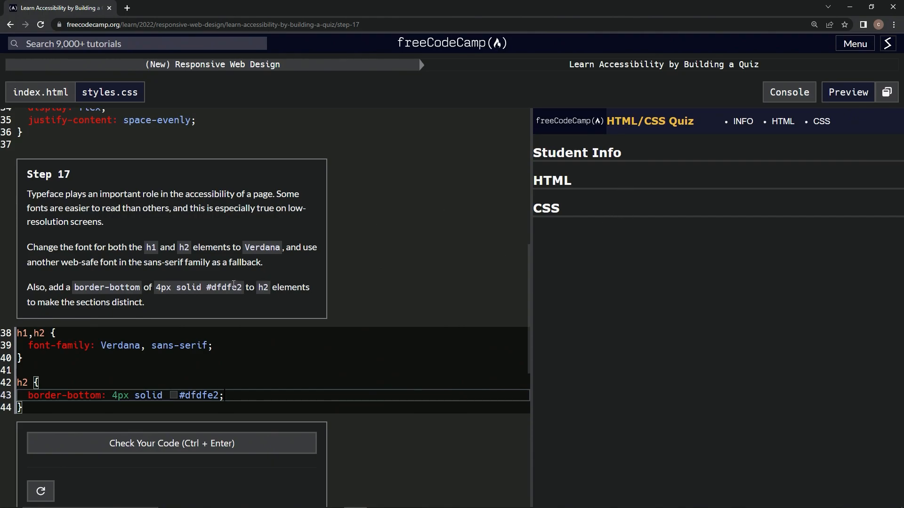
pyautogui.moveTo(237, 285)
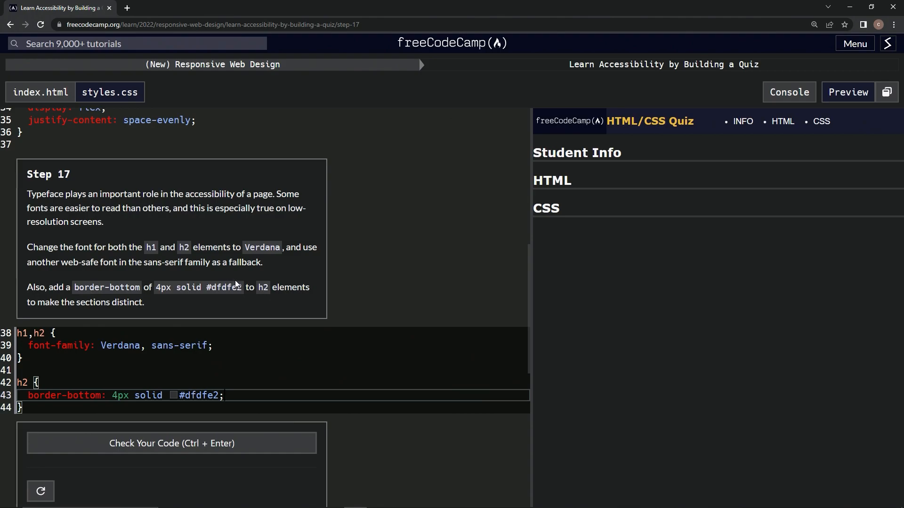
pyautogui.moveTo(478, 237)
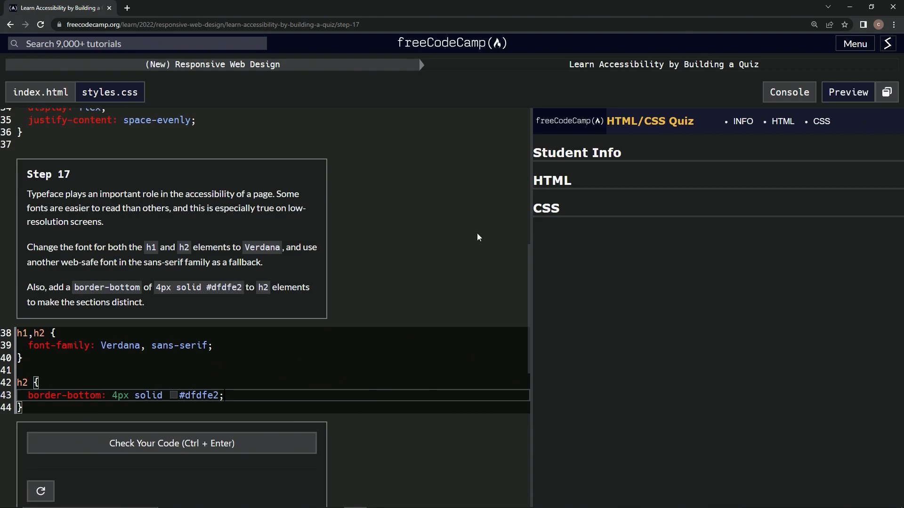
pyautogui.moveTo(168, 447)
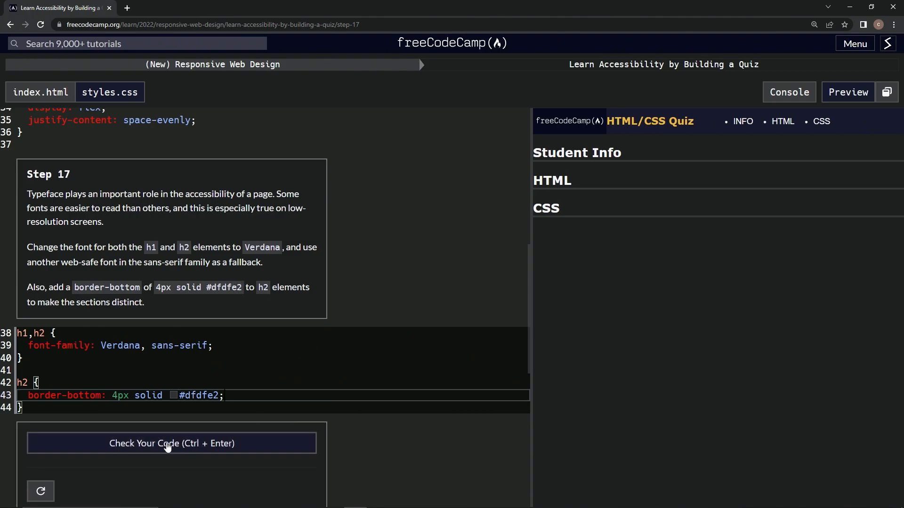
# Check the Step 17 styles, submit them and load Step 18.
pyautogui.click(172, 443)
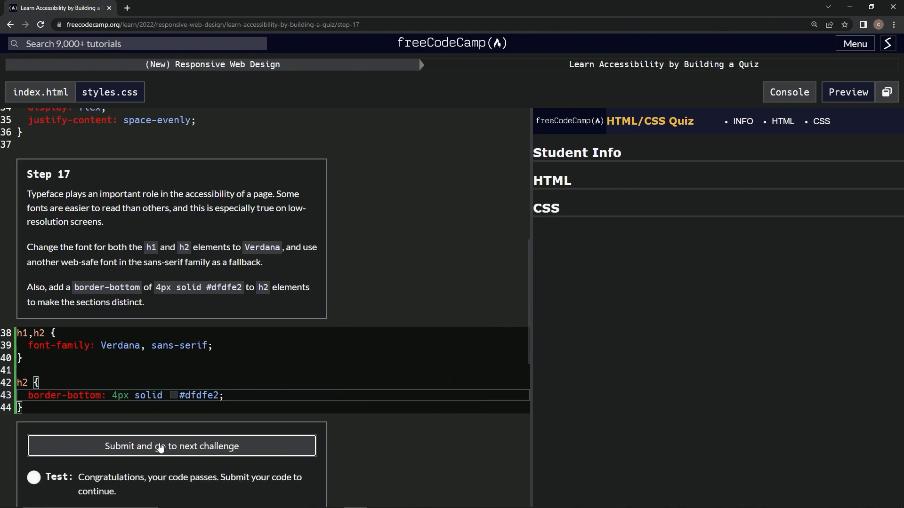
pyautogui.click(171, 446)
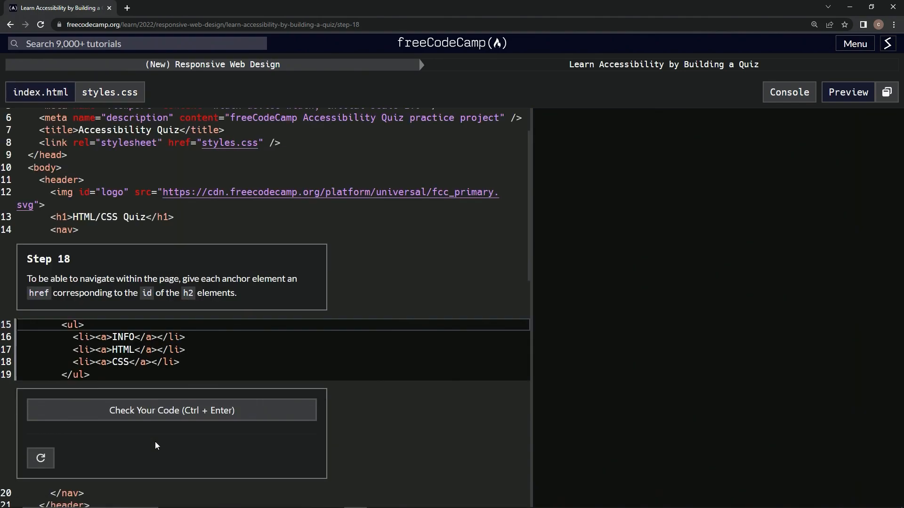
pyautogui.click(848, 92)
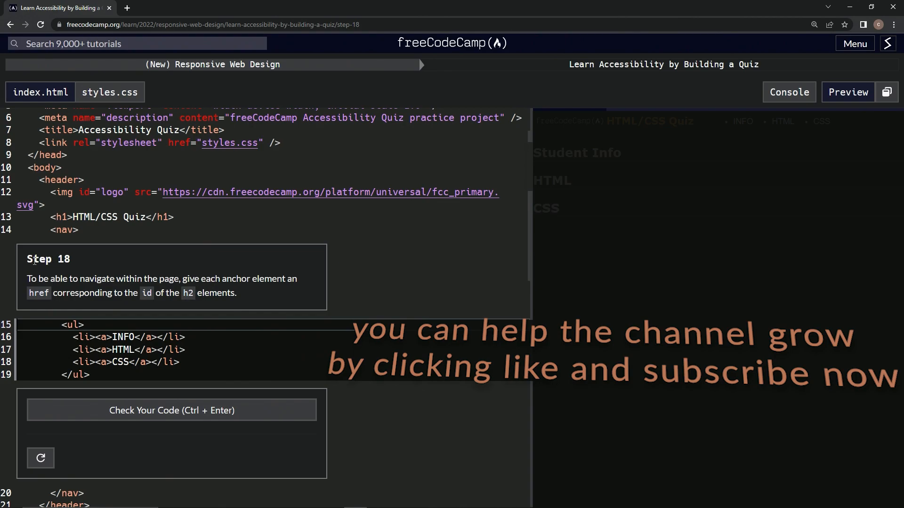